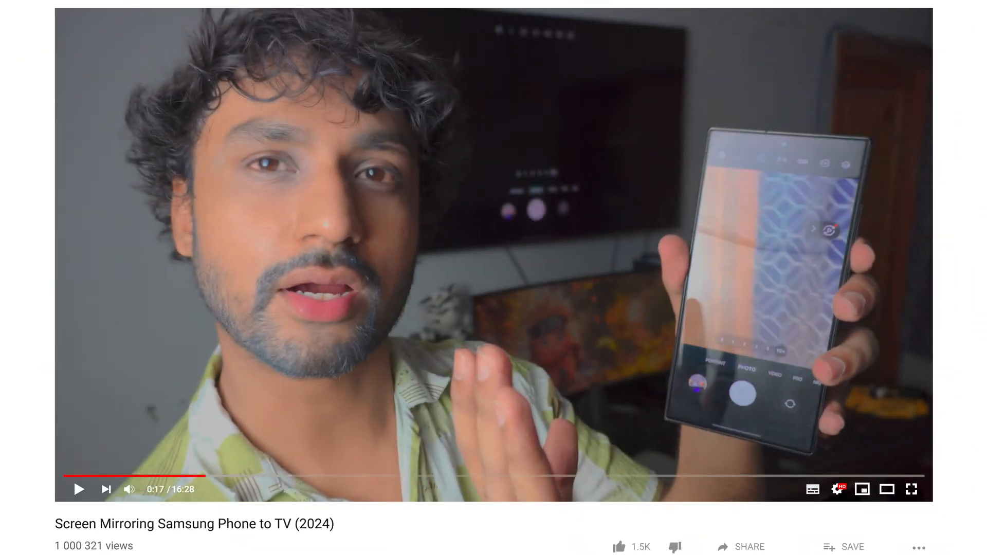
# Step: Navigate the TV's Settings to the wireless network list showing rizisuper as connected
pyautogui.click(800, 488)
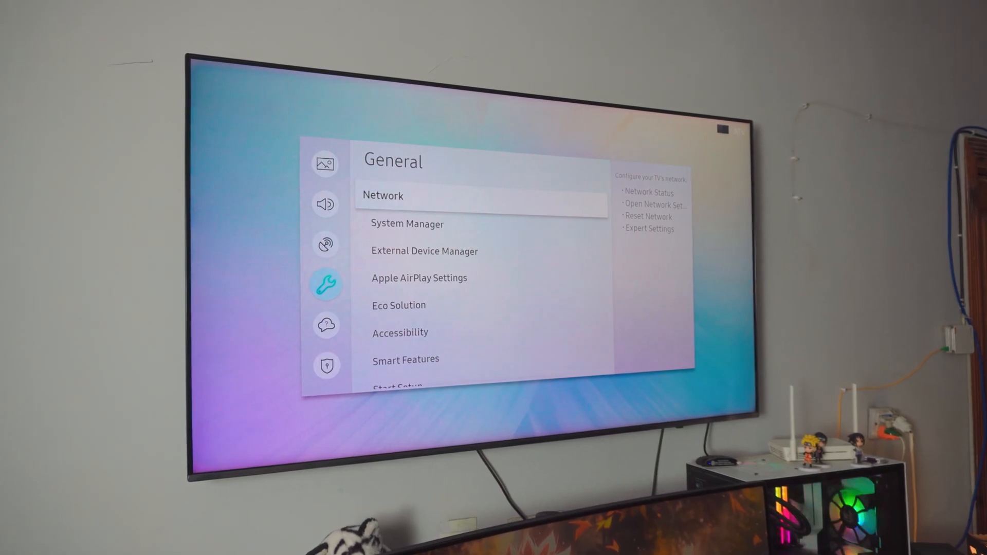
pyautogui.click(383, 196)
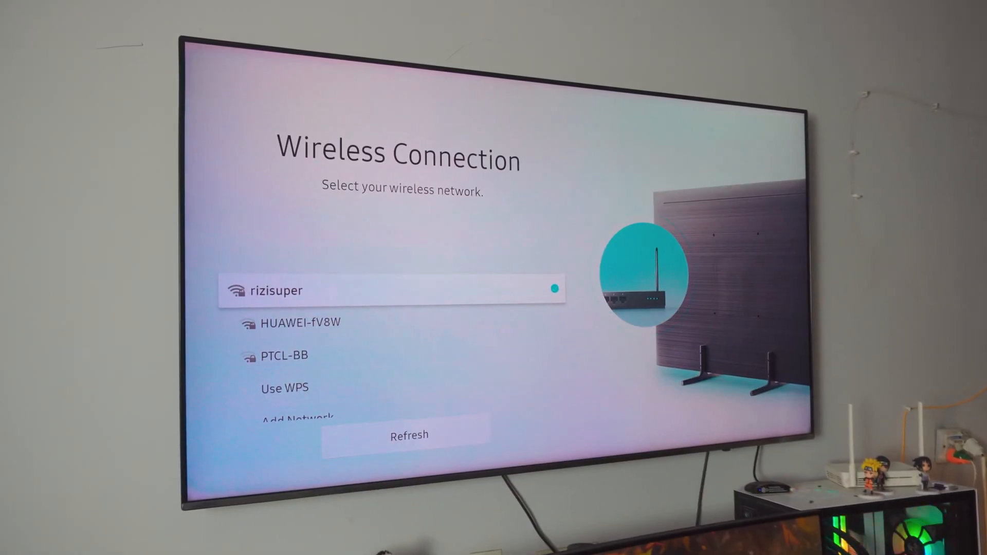
pyautogui.click(391, 290)
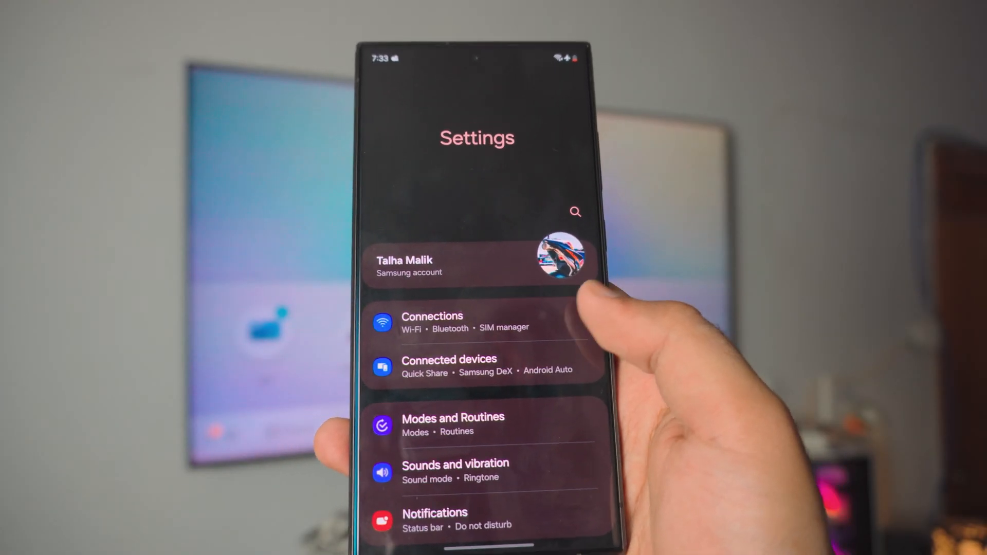
# Step: Show the phone's main Settings list with Connections and Connected devices
pyautogui.click(448, 365)
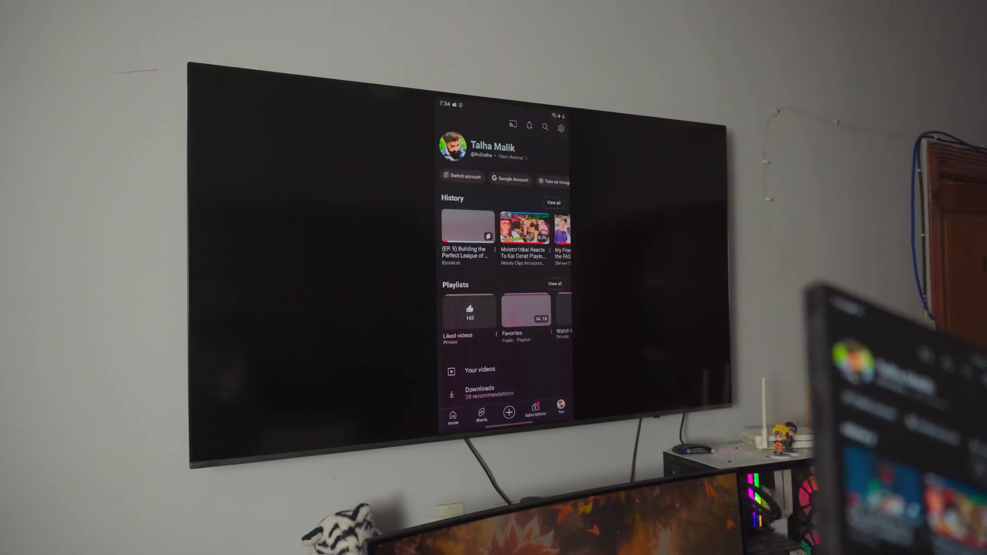
# Step: Start Smart View mirroring of the phone screen onto the Samsung TV
pyautogui.click(452, 415)
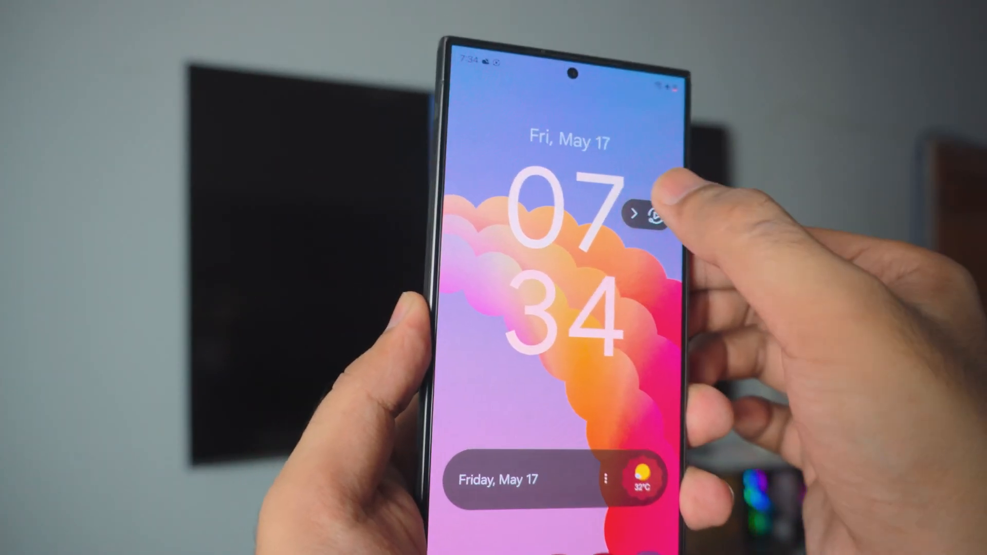
# Step: Bring up the floating Smart View options menu offering Disconnect from the TV
pyautogui.click(652, 216)
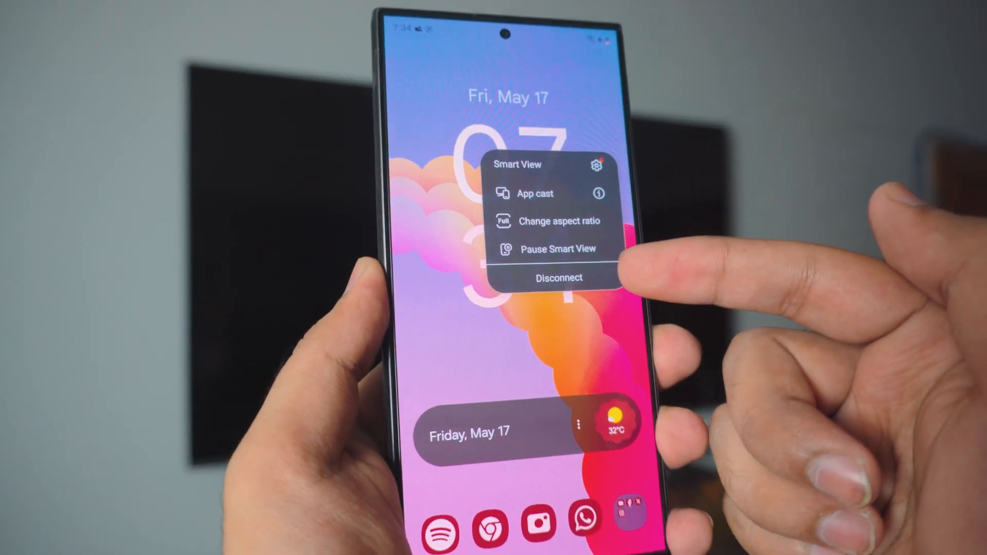